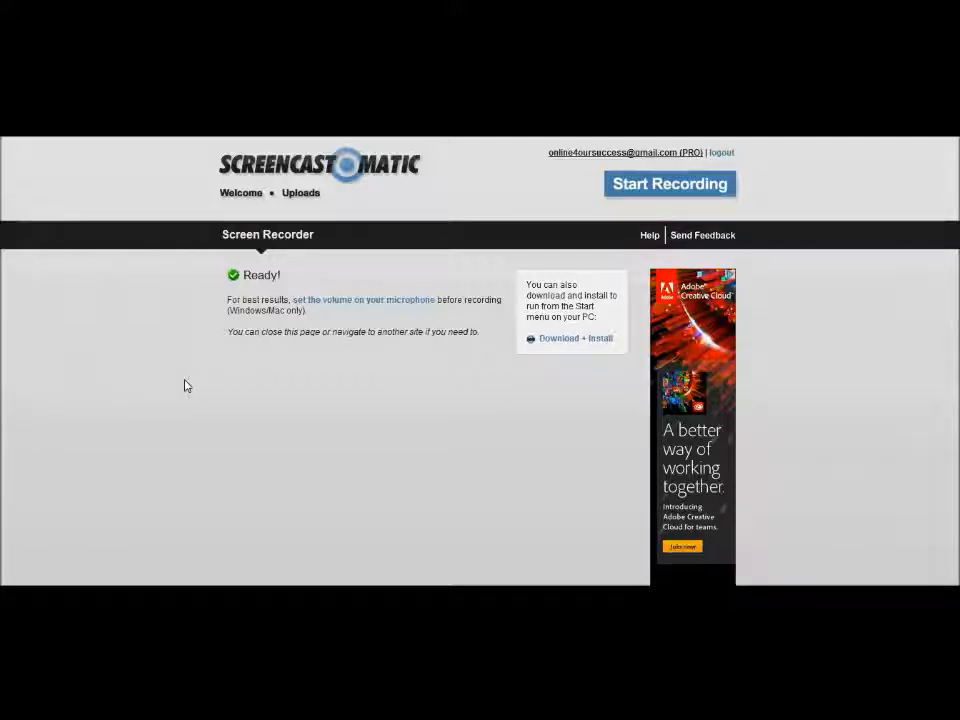
mouse_move(480, 344)
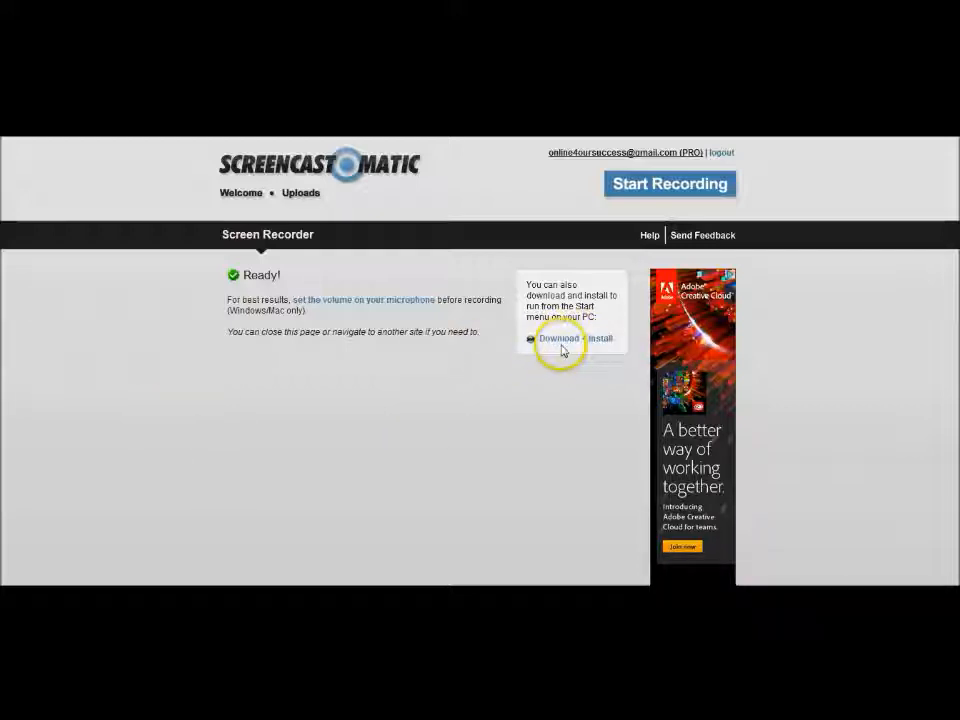
mouse_move(436, 278)
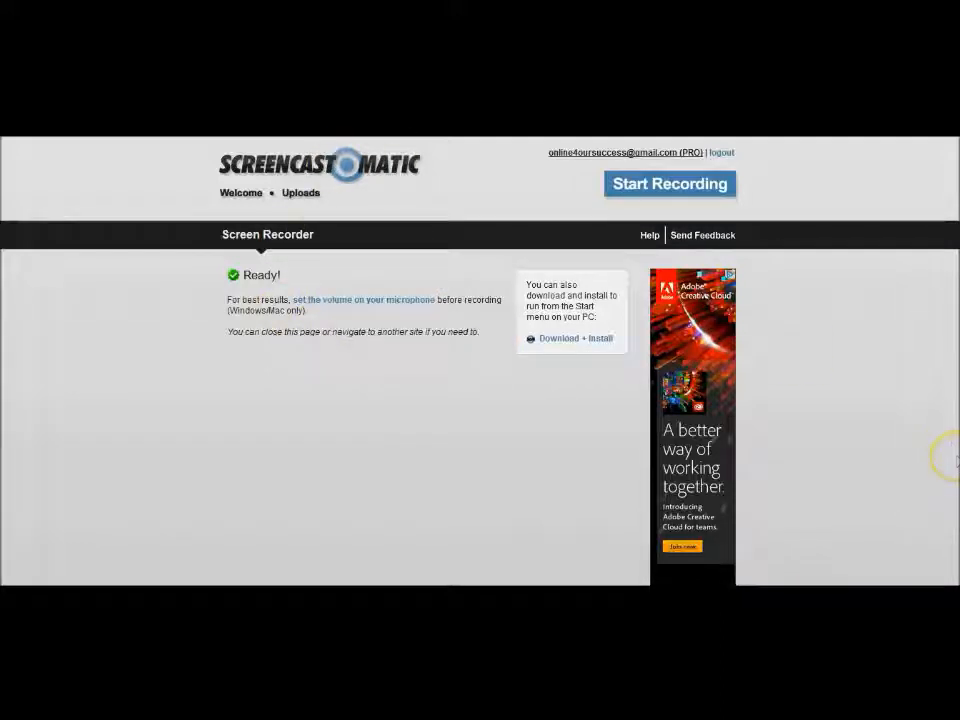
mouse_move(780, 514)
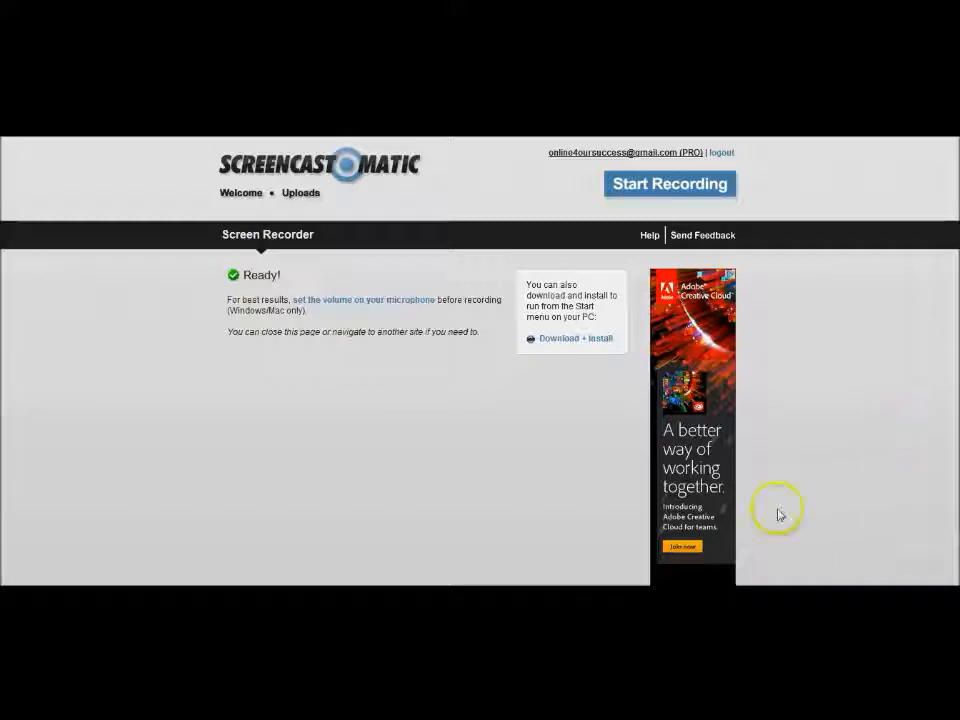
mouse_move(852, 532)
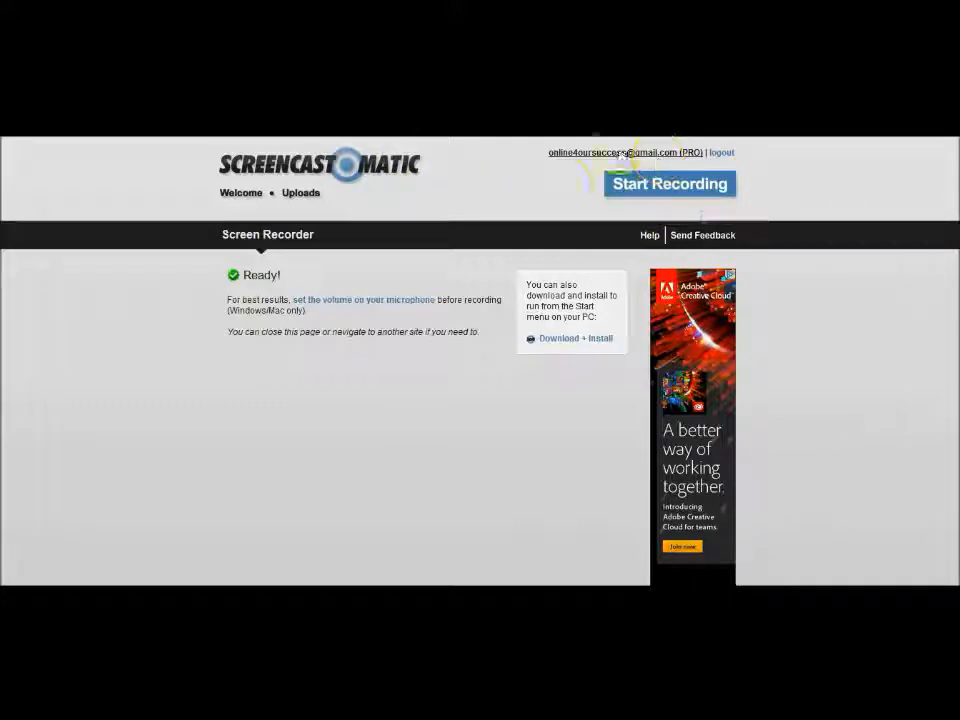
mouse_move(476, 330)
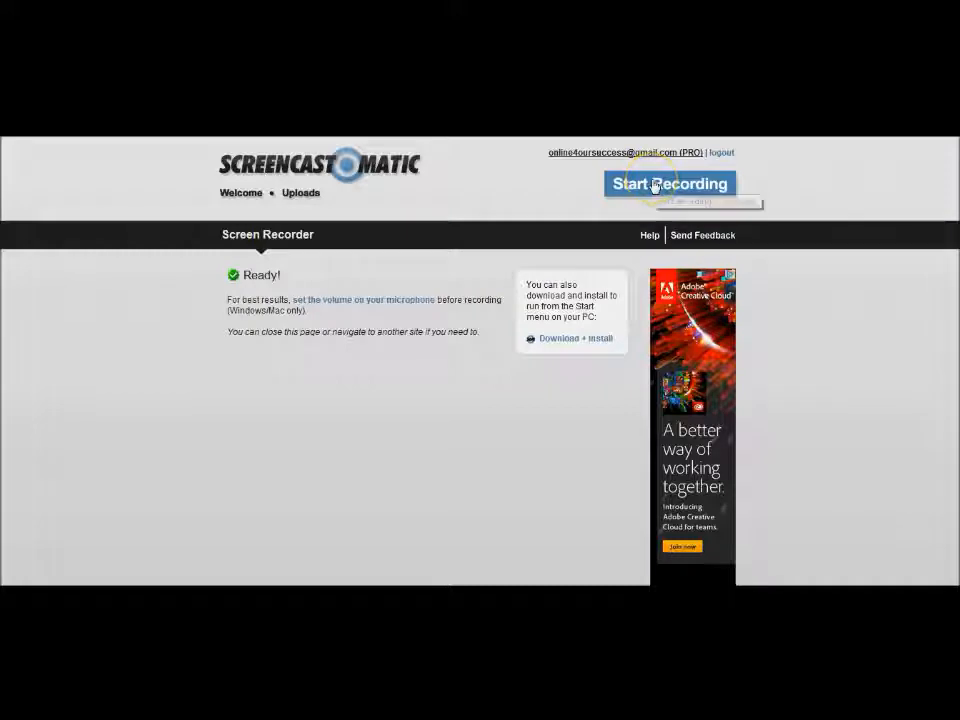
mouse_move(670, 184)
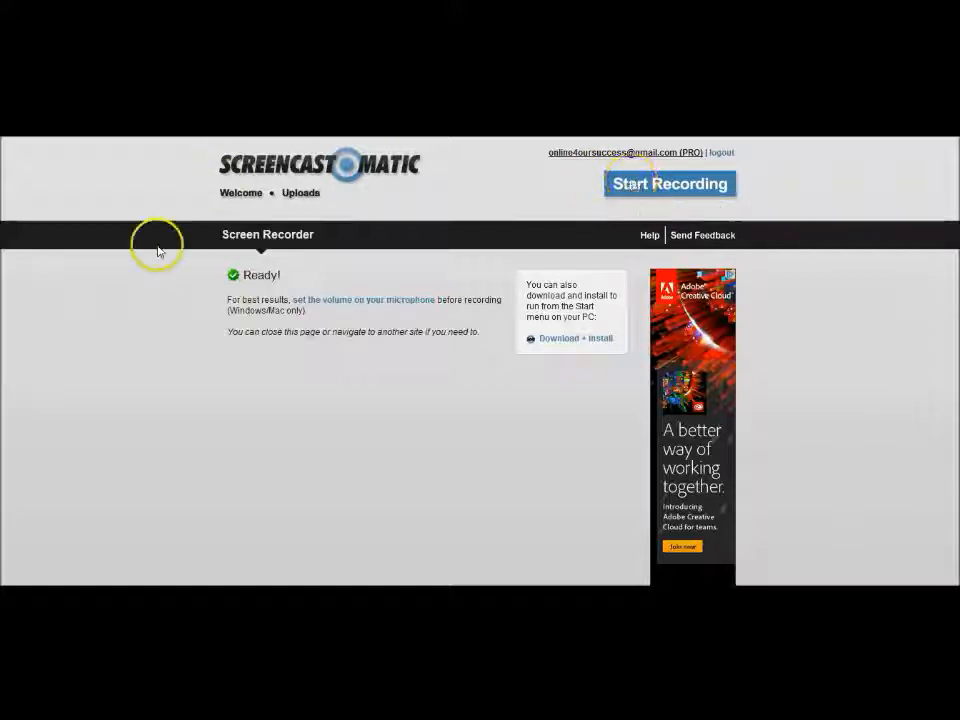
mouse_move(32, 520)
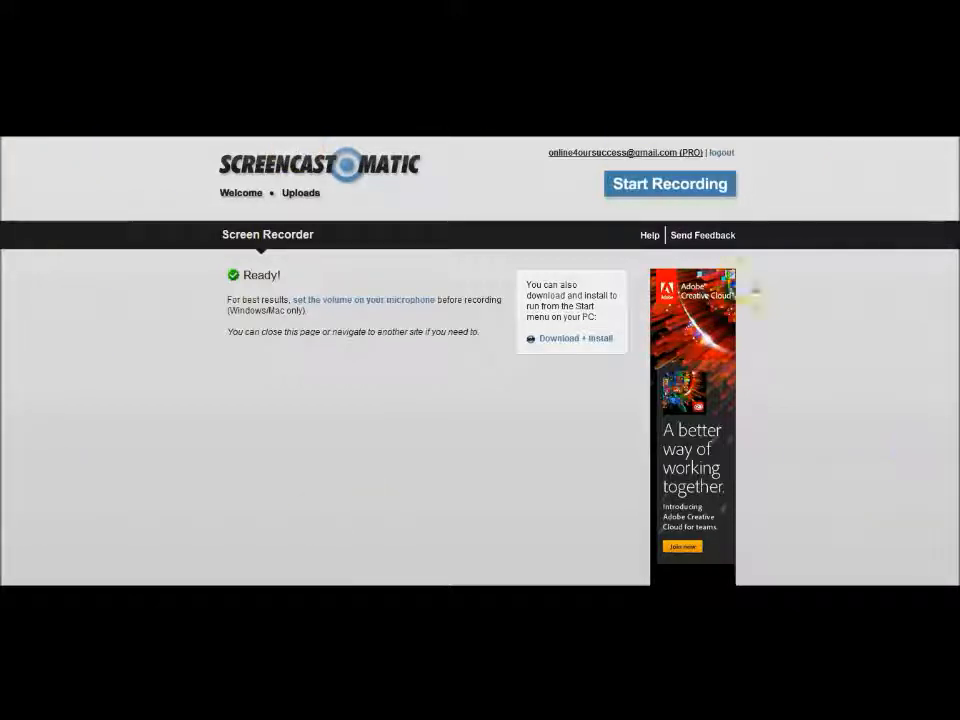
mouse_move(748, 292)
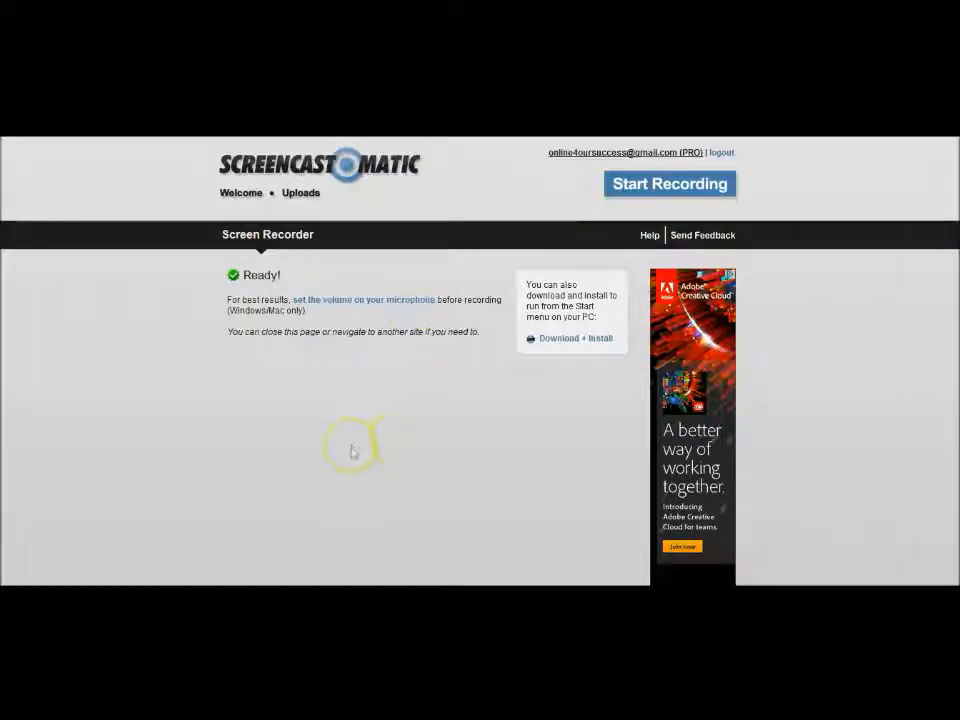
mouse_move(336, 428)
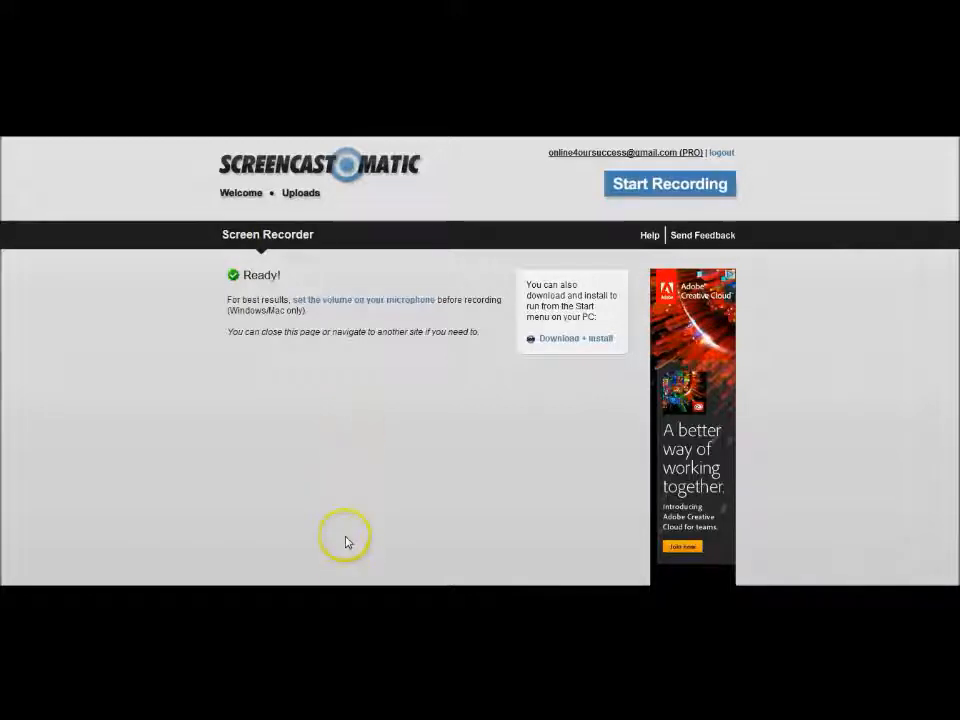
mouse_move(368, 418)
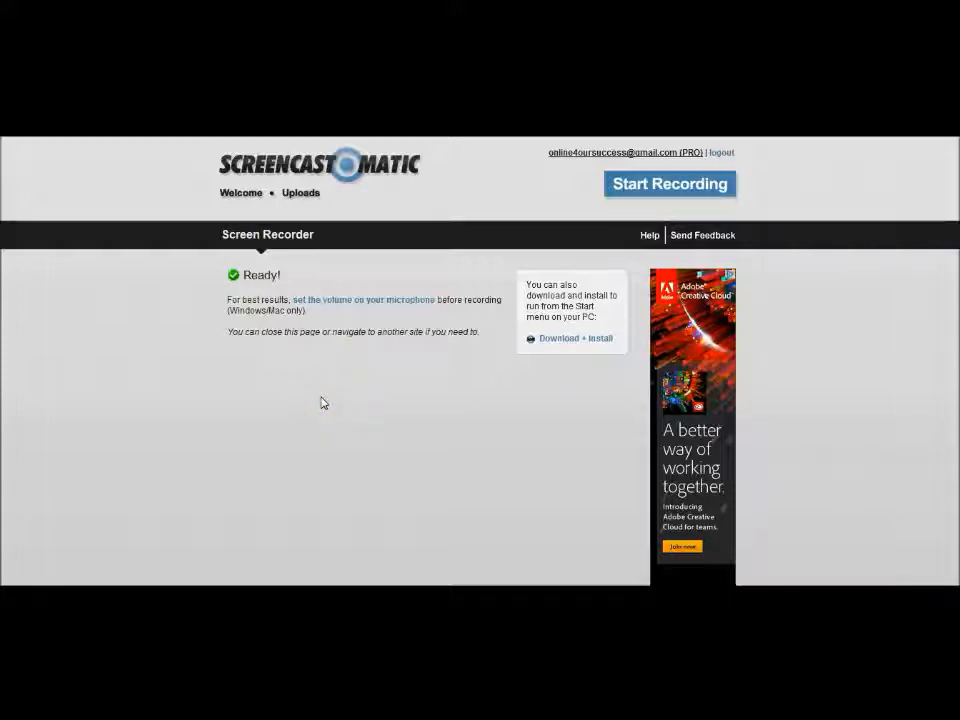
left_click(408, 436)
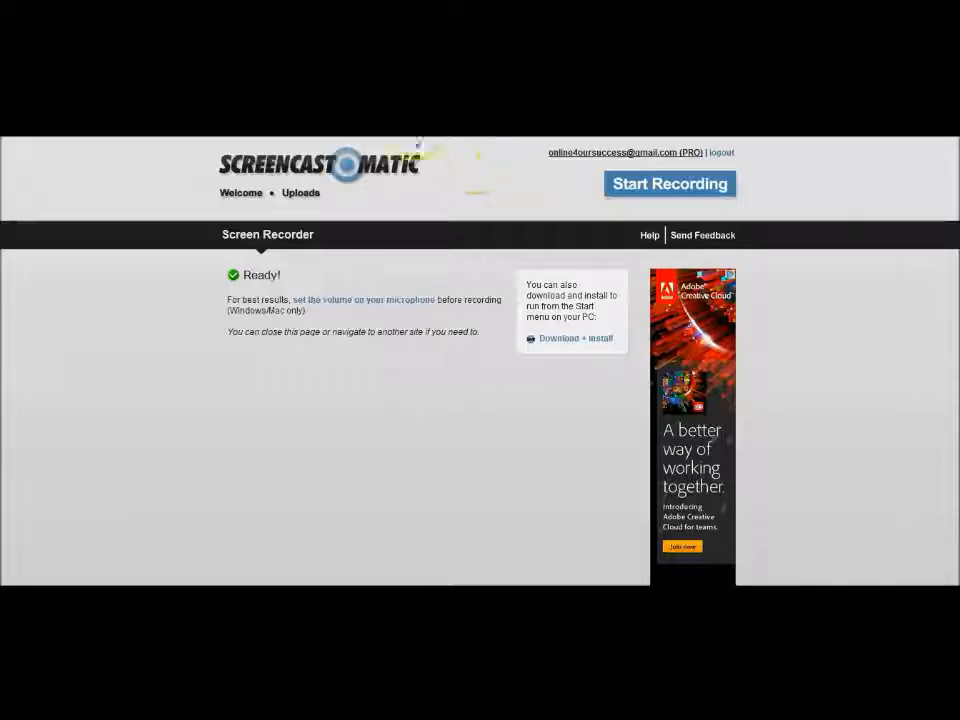
mouse_move(412, 388)
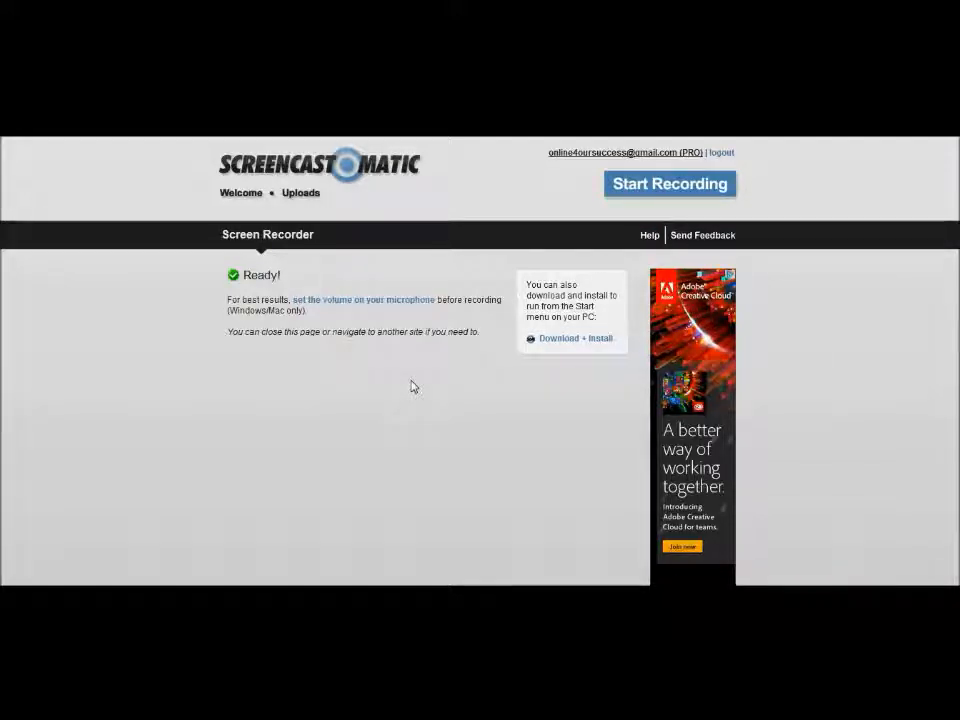
mouse_move(324, 170)
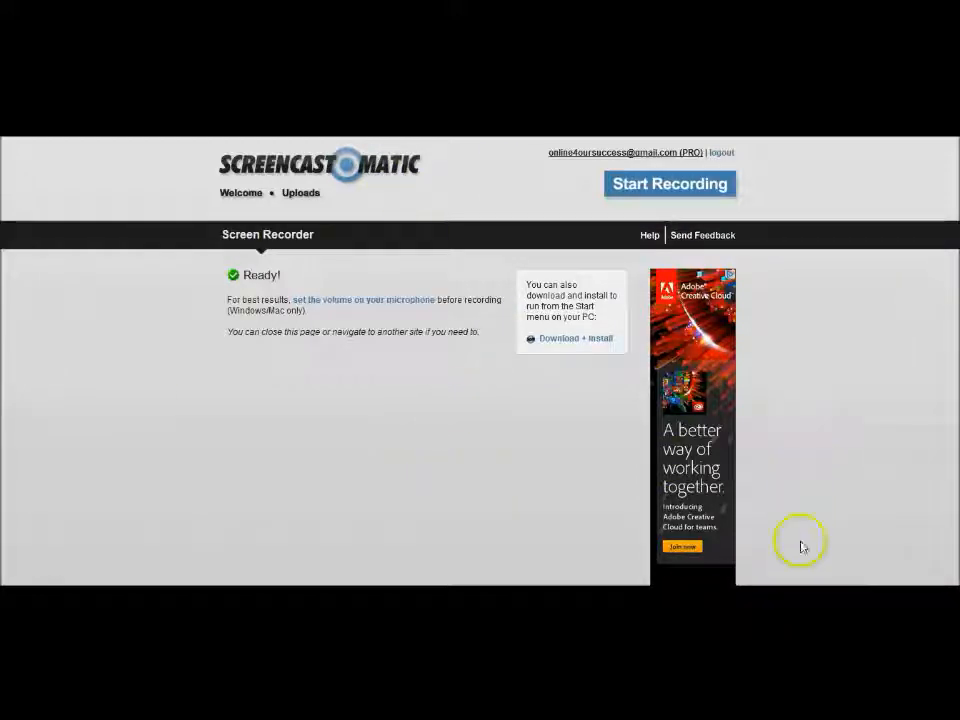
mouse_move(540, 468)
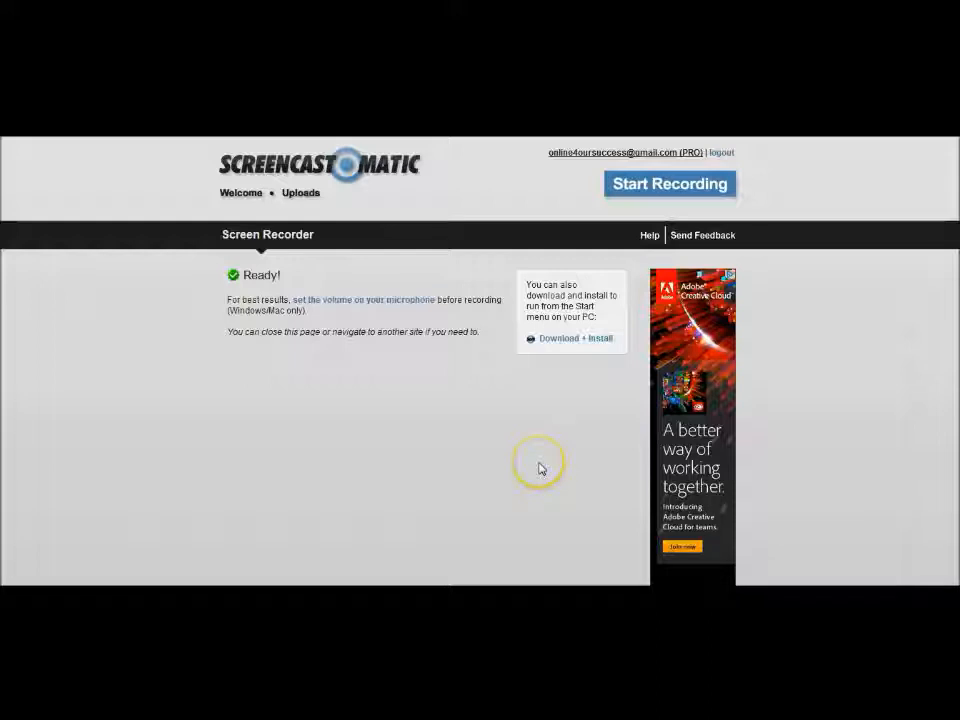
mouse_move(540, 468)
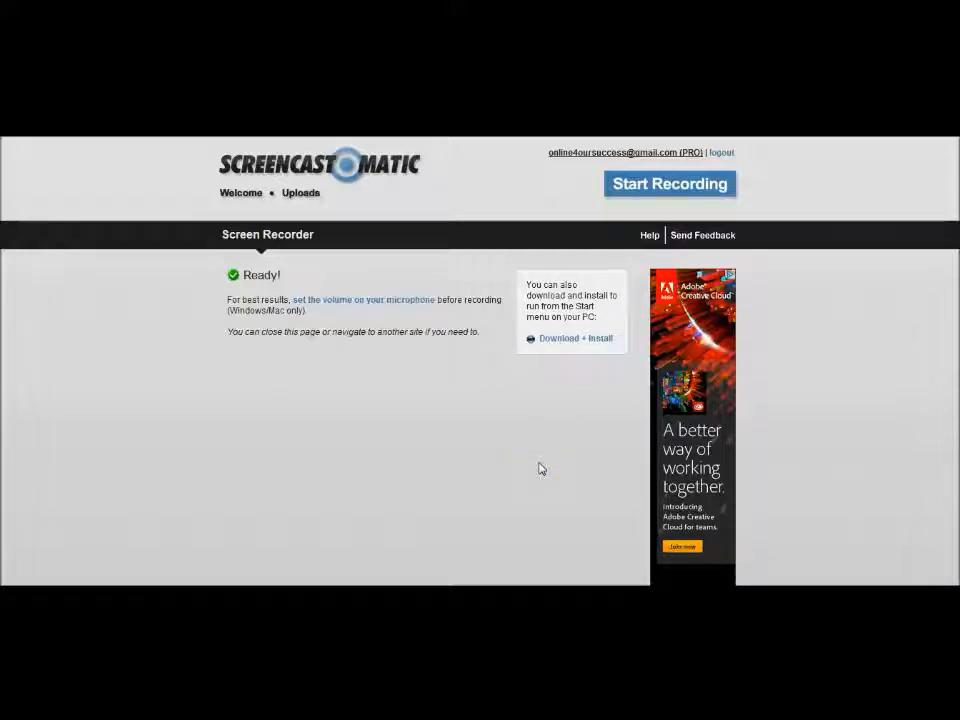